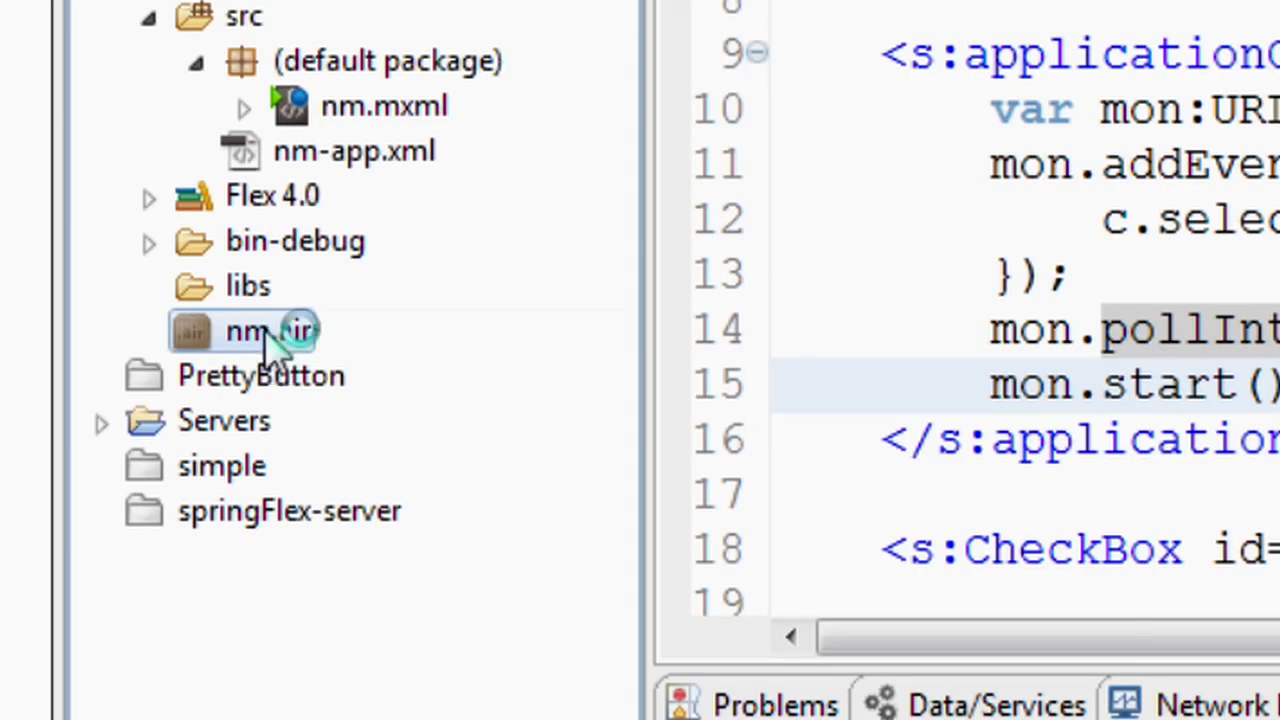
Install nm.air from the Package Explorer, replacing the existing installed version
double_click(245, 331)
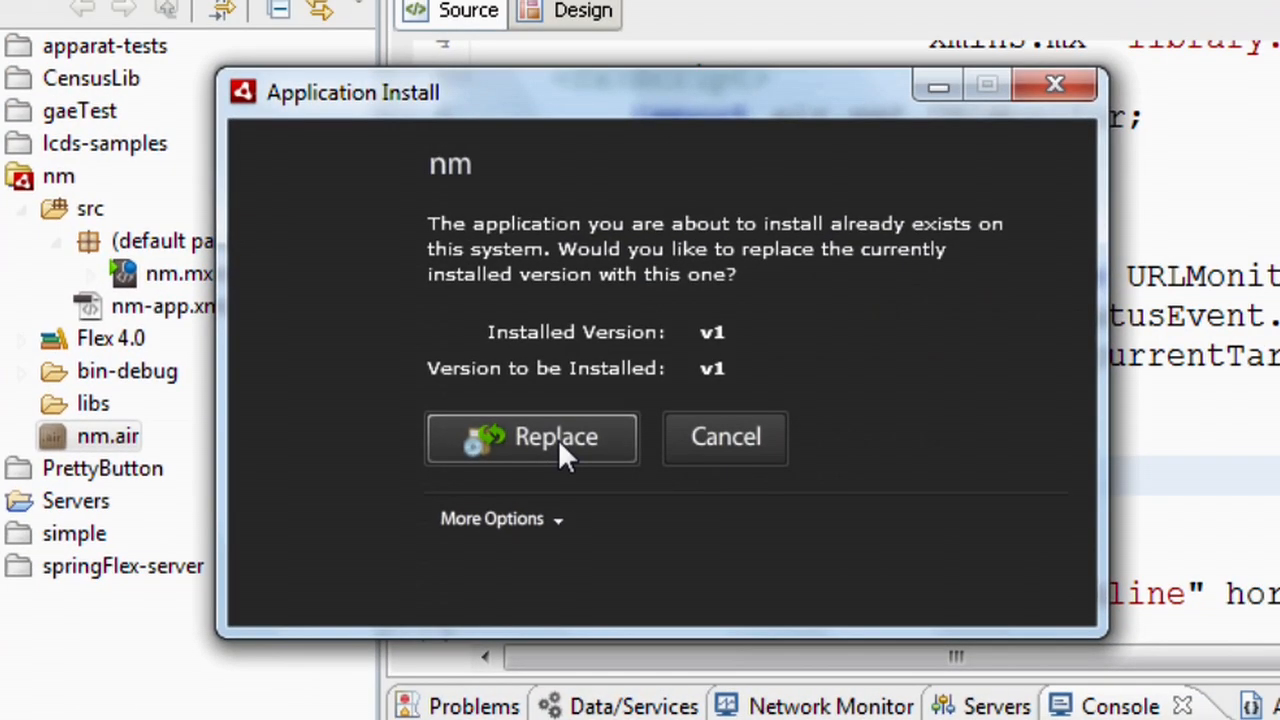
click(531, 437)
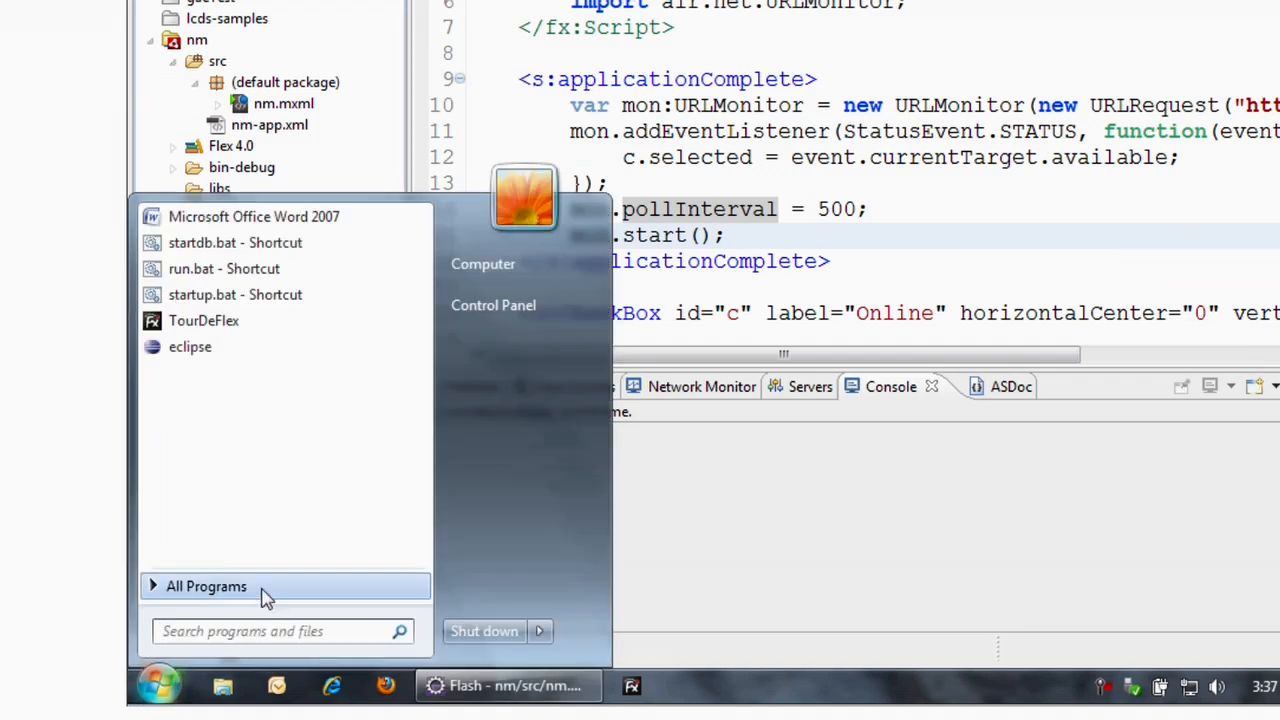
Show All Programs in the Windows Start menu
click(206, 586)
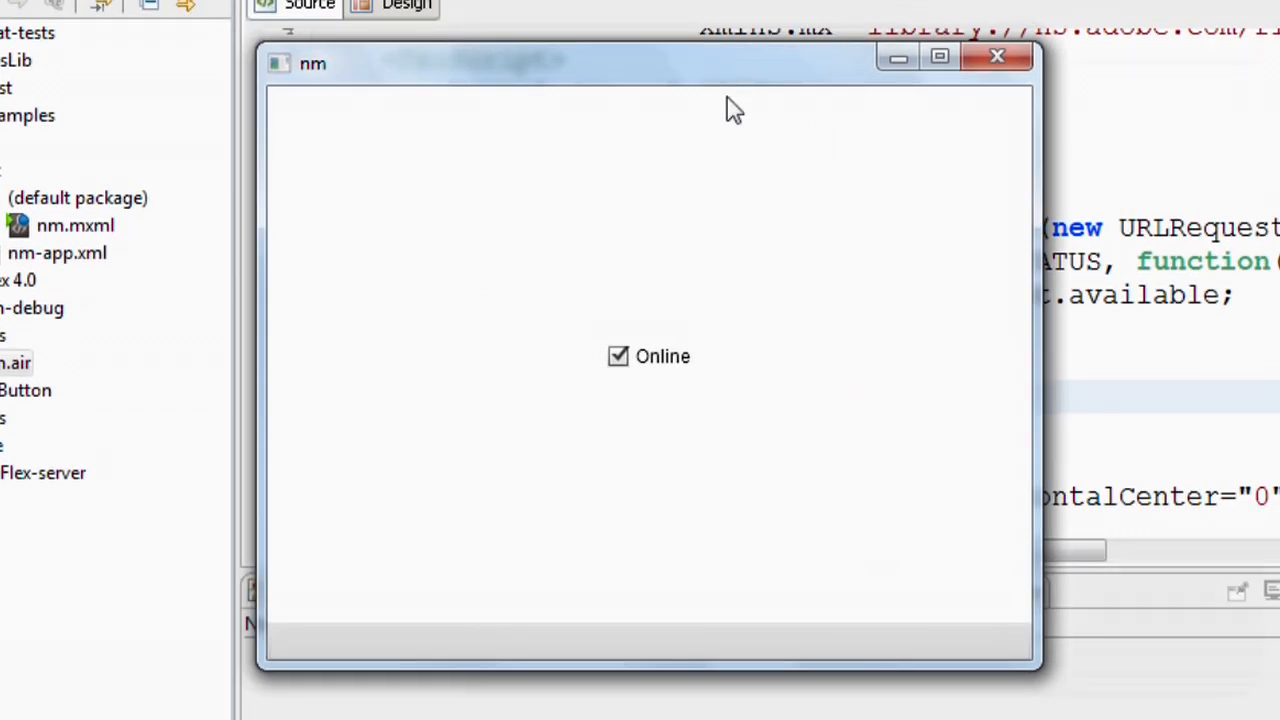
Launch nm and watch its Online checkbox clear when connectivity drops
click(617, 356)
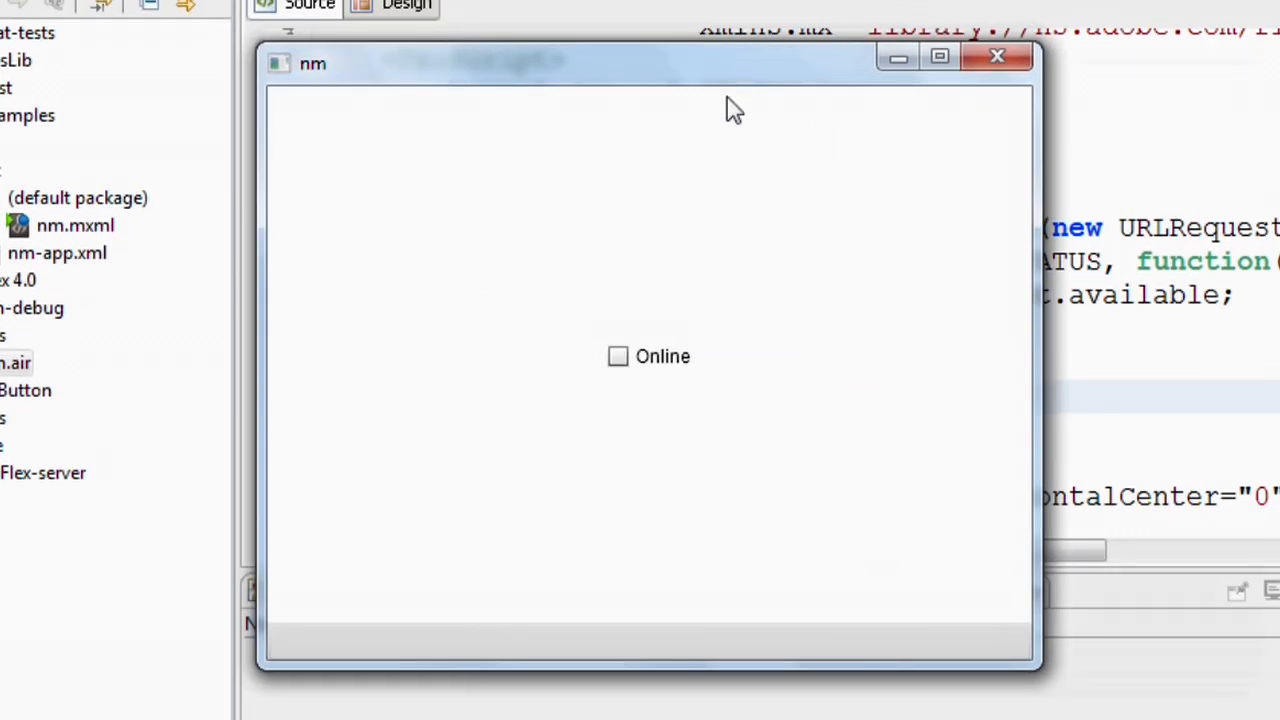